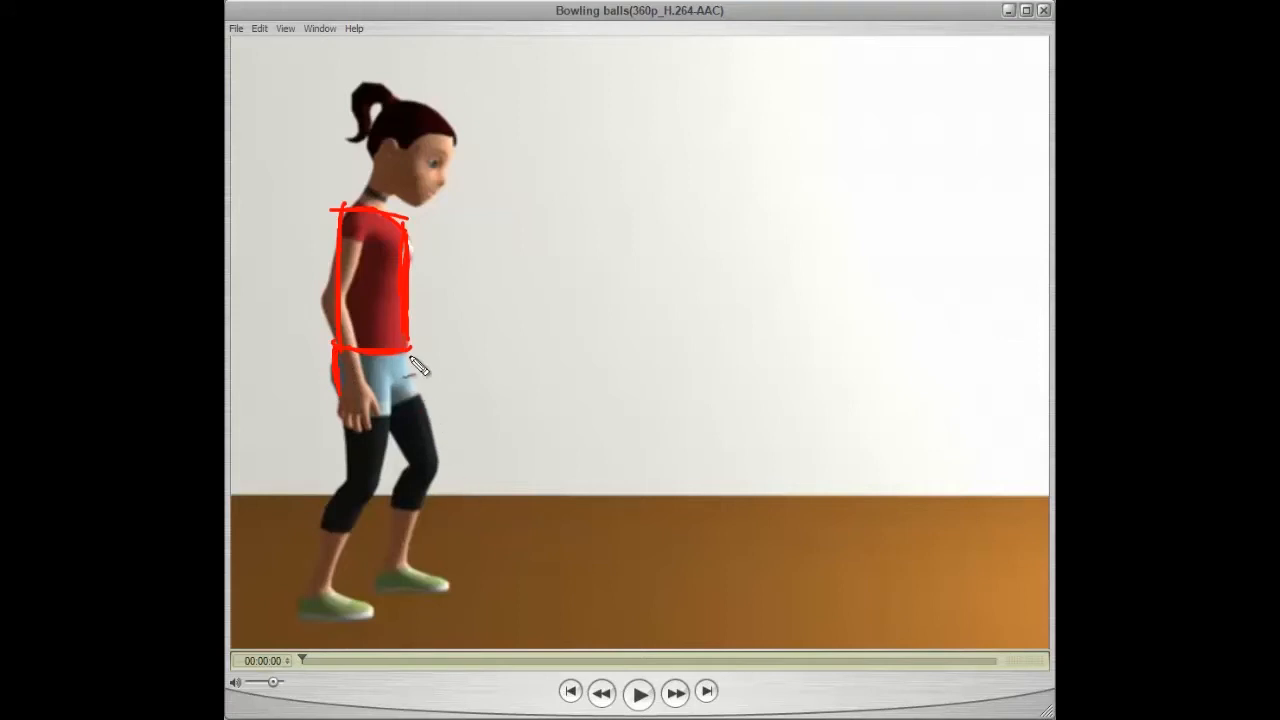
# Sketch red pose lines boxing the torso and a straight line down the forward leg to the foot
pyautogui.moveTo(410, 350); pyautogui.dragTo(490, 536)
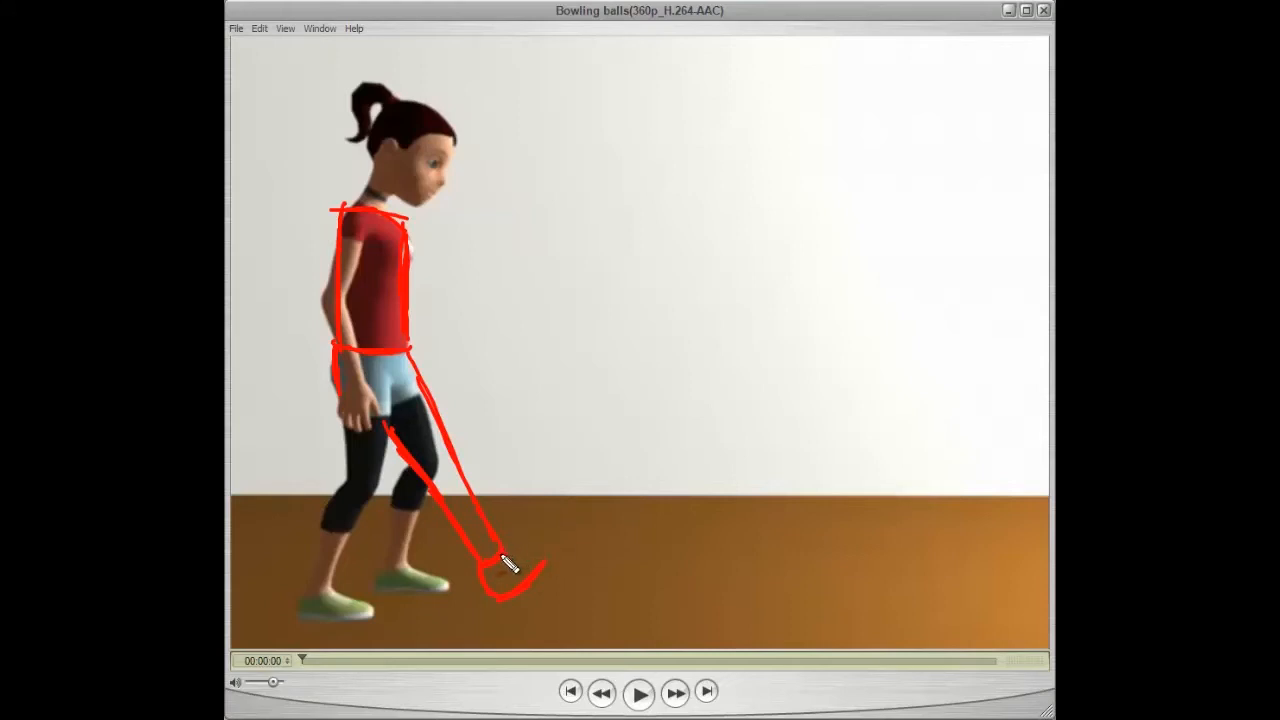
pyautogui.moveTo(504, 564); pyautogui.dragTo(560, 560)
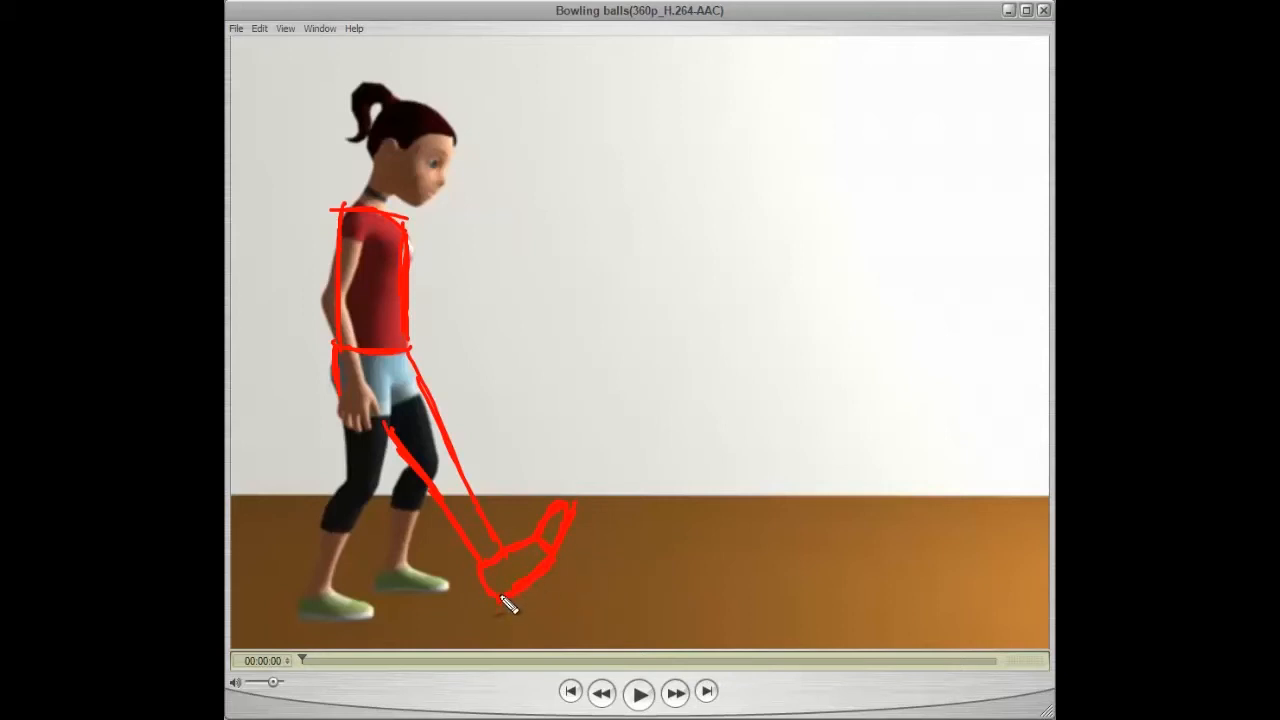
pyautogui.moveTo(508, 608)
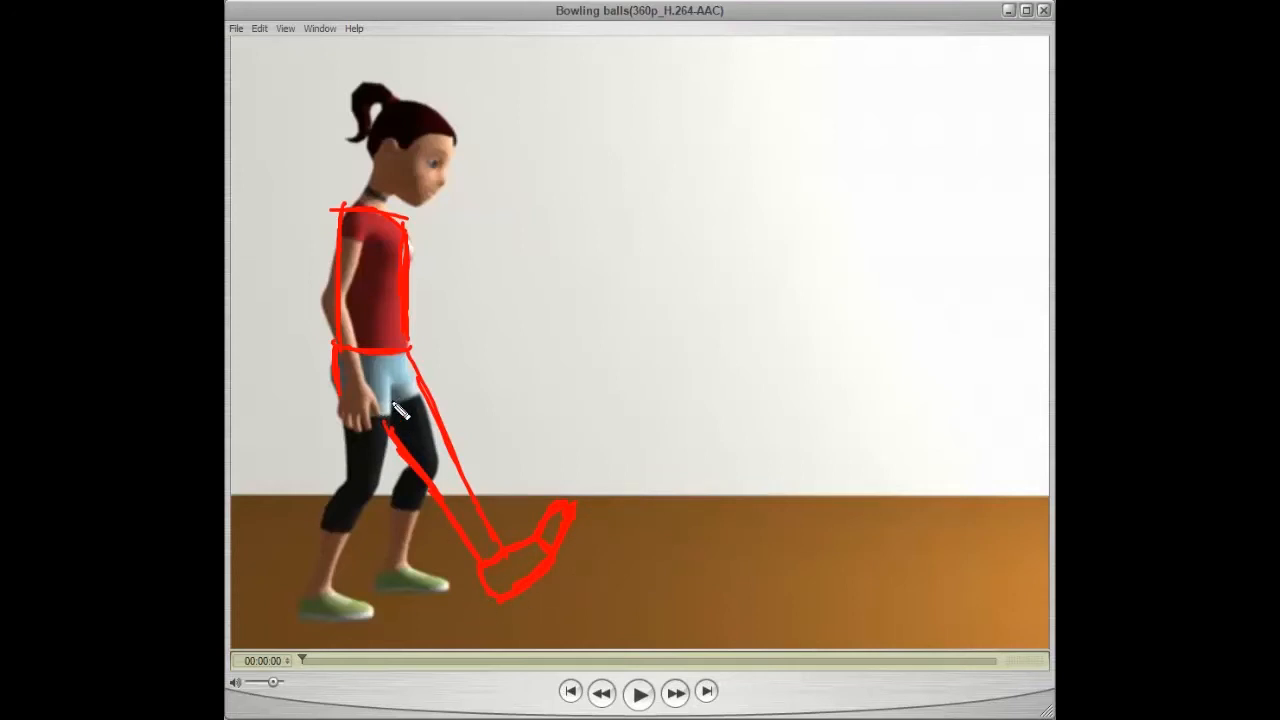
# Trace the girl's curved spine and head tilt with a red line on the later frame
pyautogui.moveTo(384, 410); pyautogui.dragTo(360, 496)
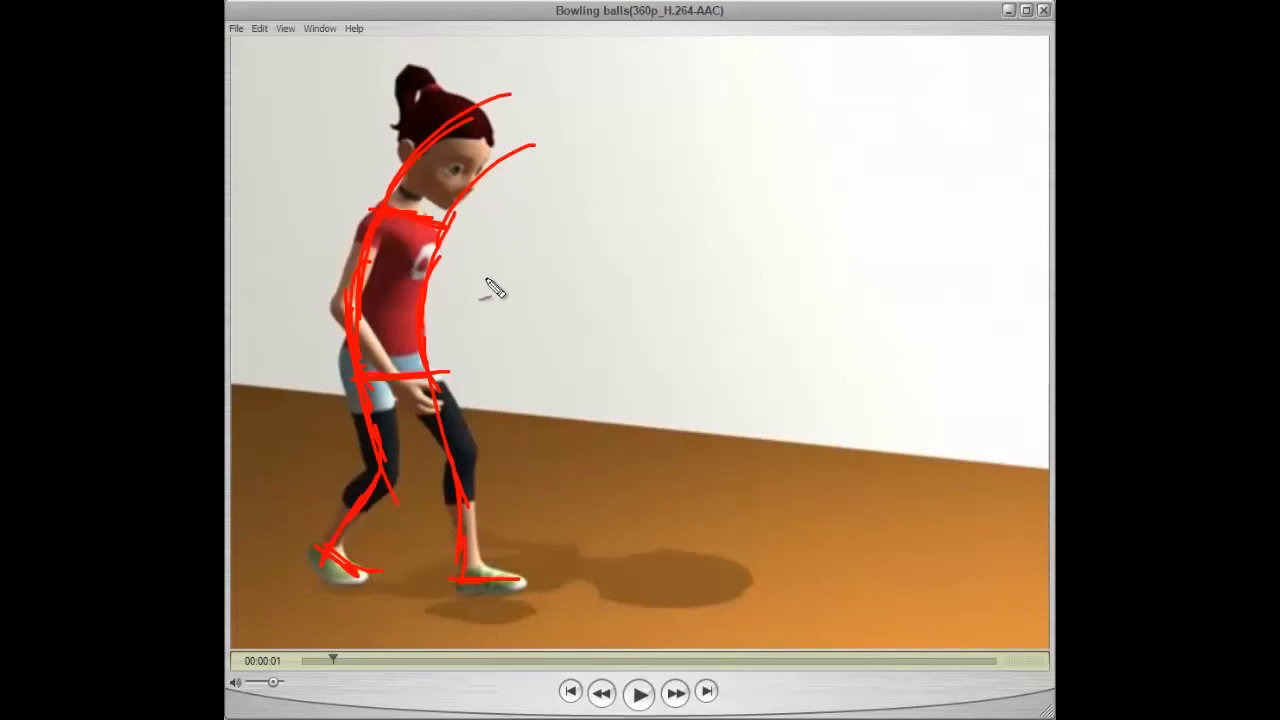
pyautogui.moveTo(478, 304)
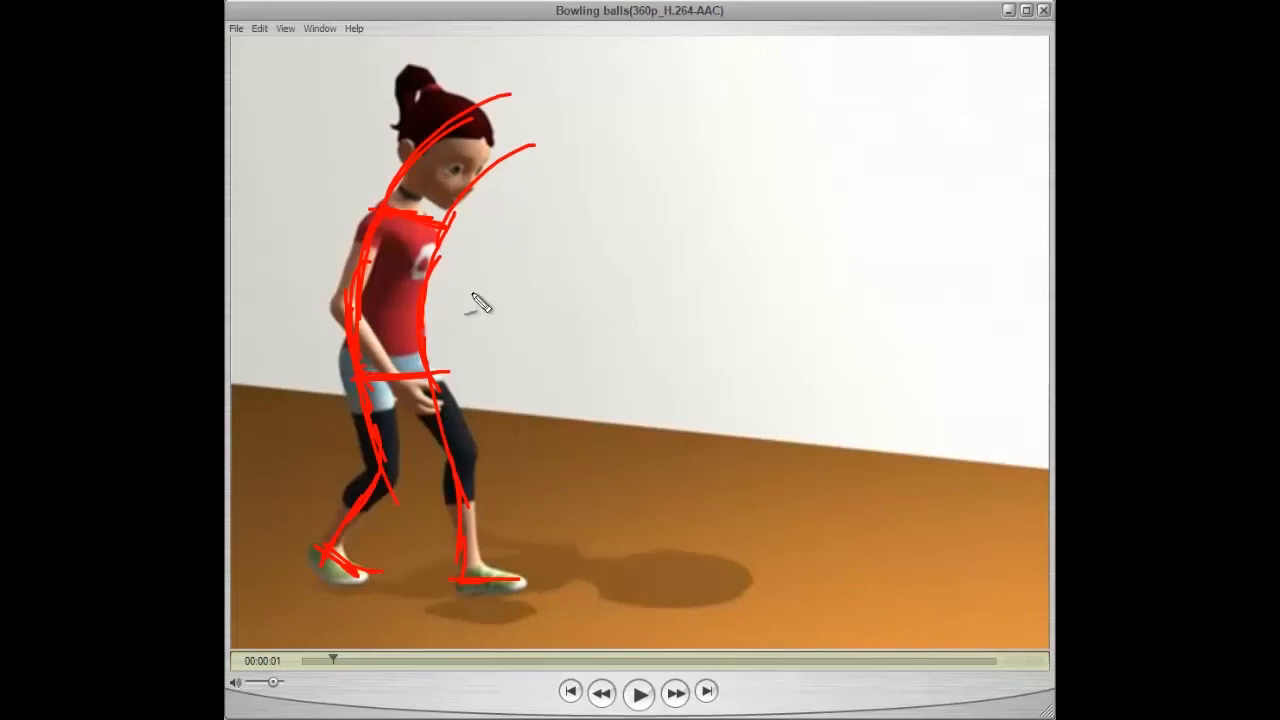
pyautogui.moveTo(432, 390)
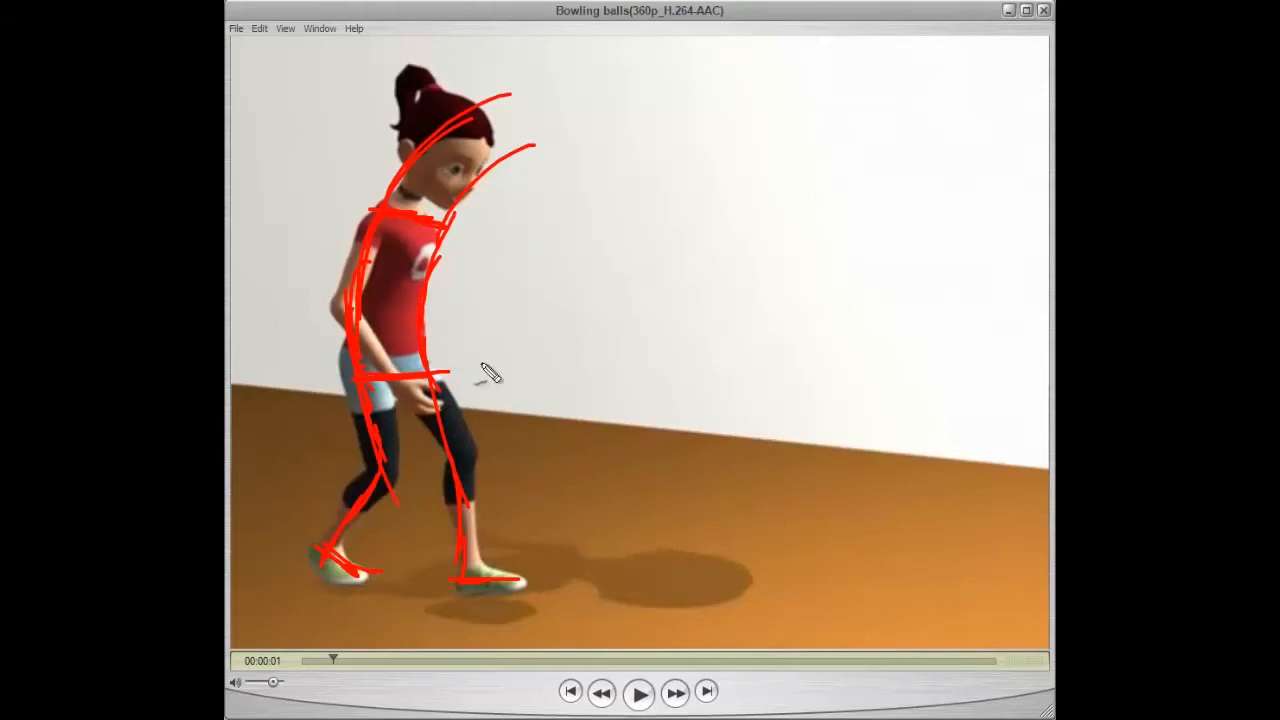
pyautogui.moveTo(720, 216)
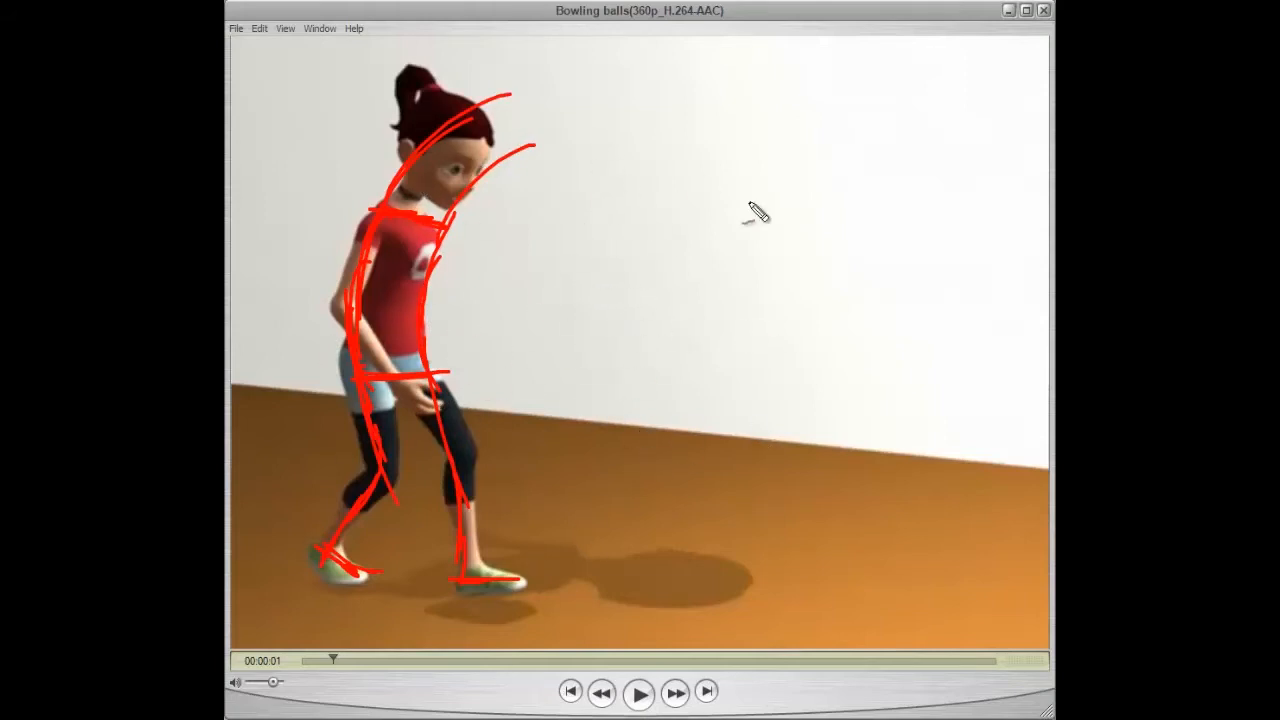
pyautogui.moveTo(570, 332)
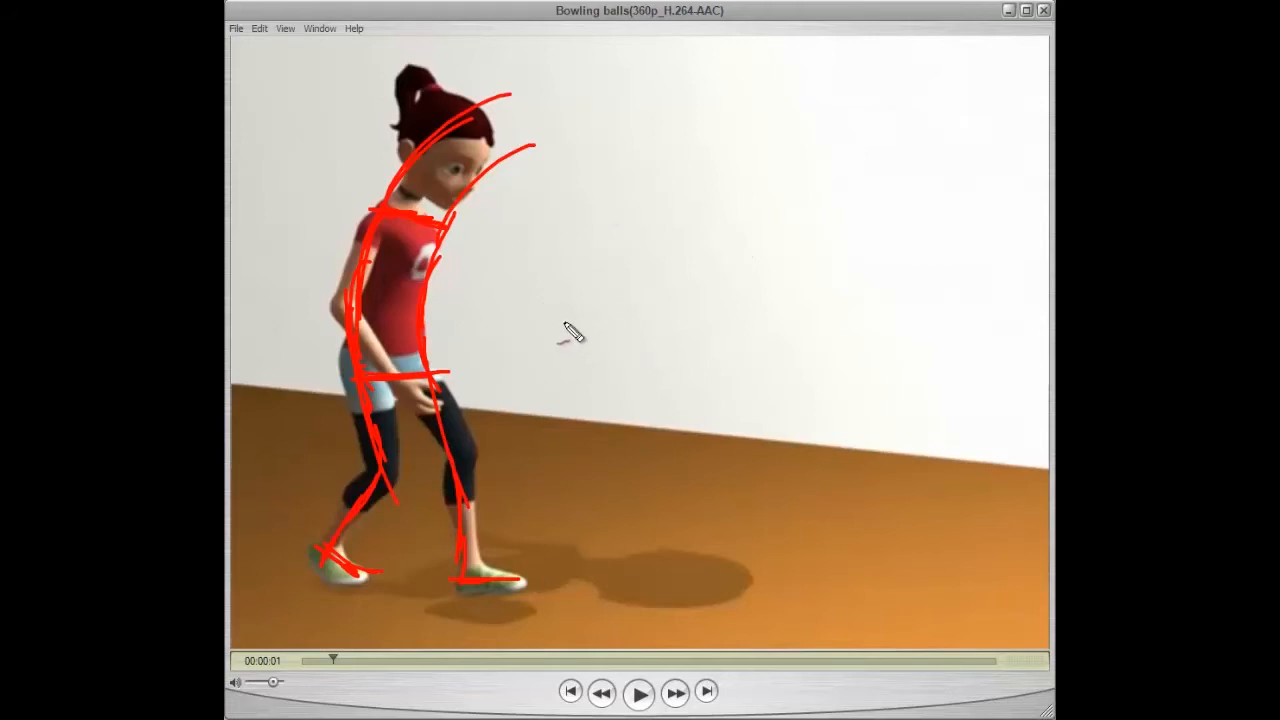
# Draw a small circle with a rightward motion arrow beside the girl and extend it into a striding stick figure
pyautogui.moveTo(550, 336); pyautogui.dragTo(590, 344)
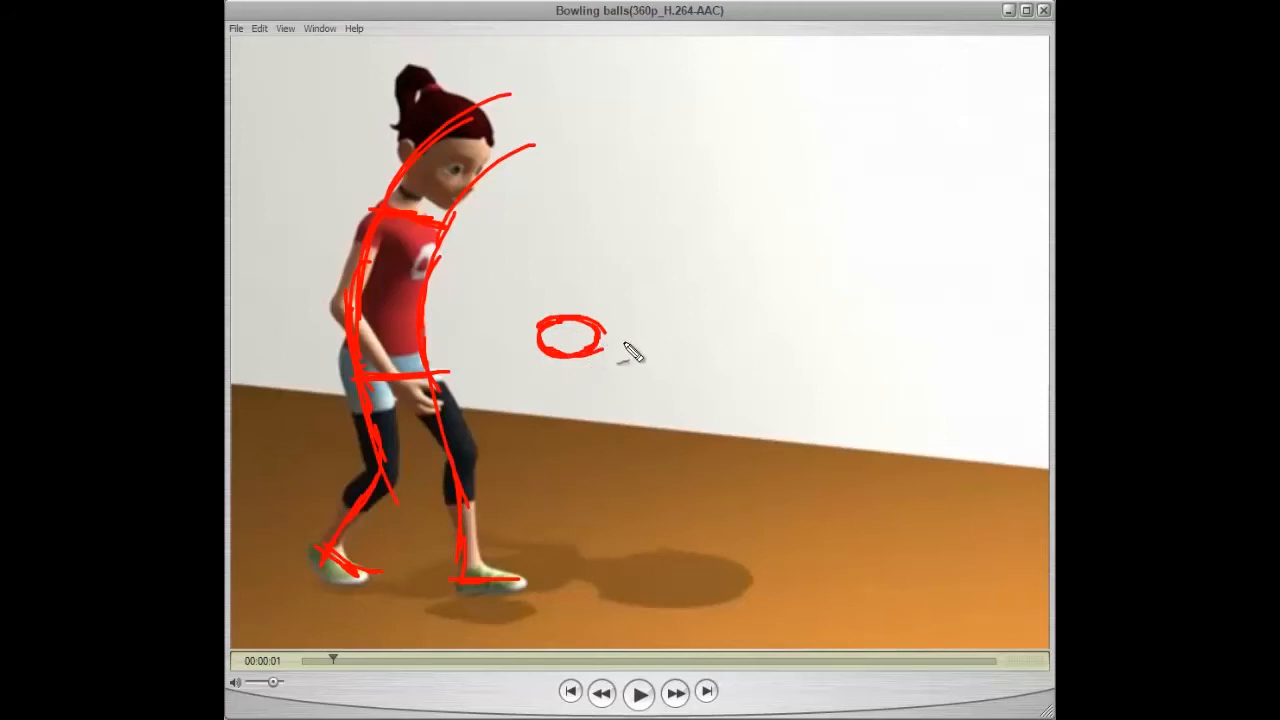
pyautogui.moveTo(596, 340); pyautogui.dragTo(690, 340)
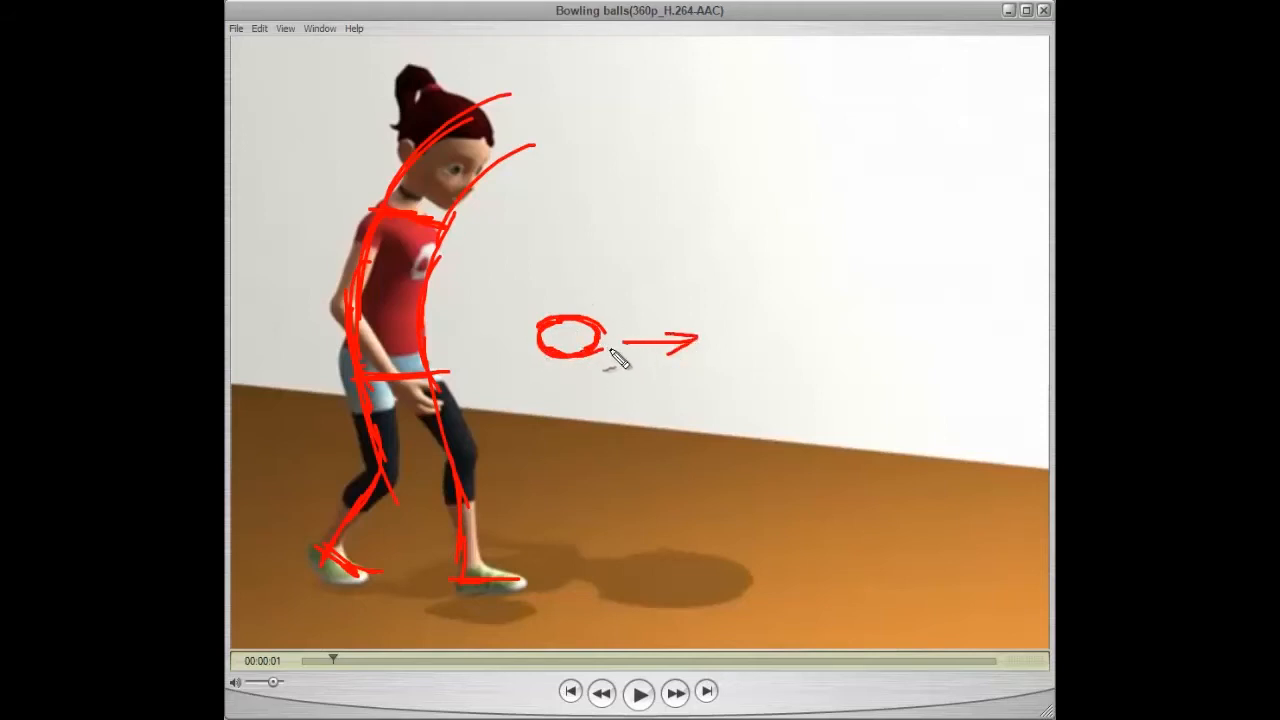
pyautogui.moveTo(616, 310)
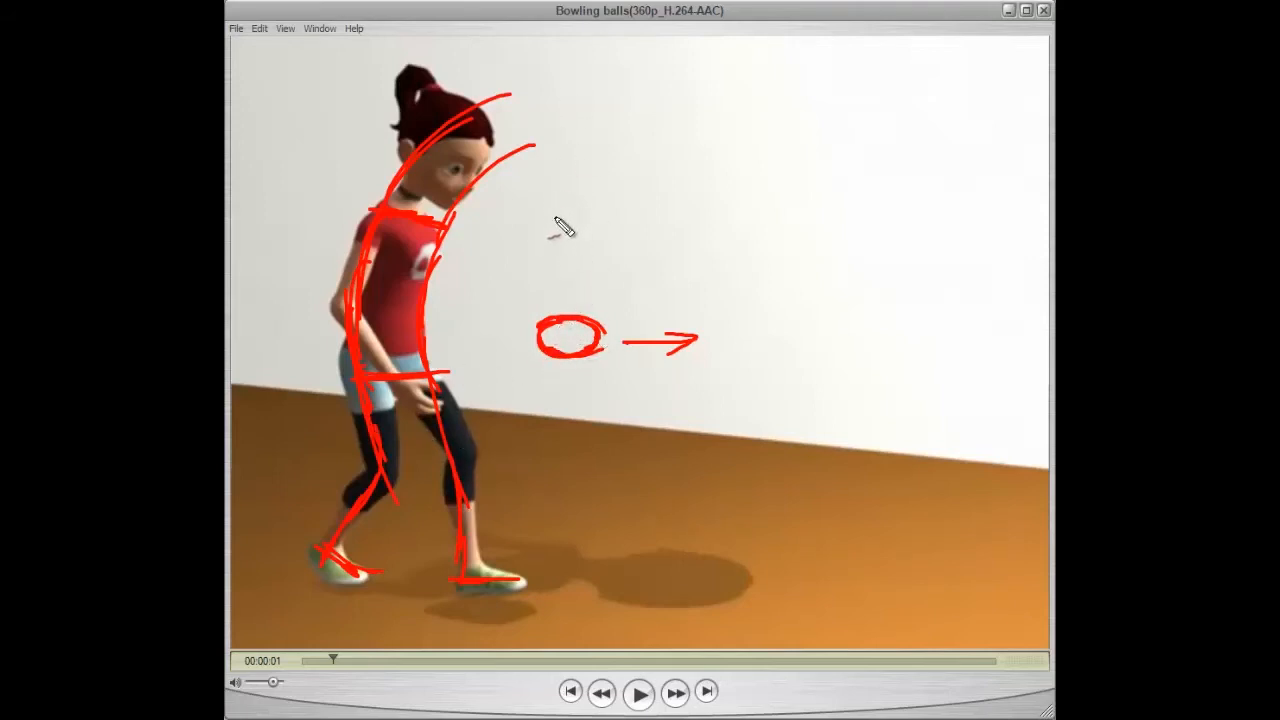
pyautogui.moveTo(562, 190)
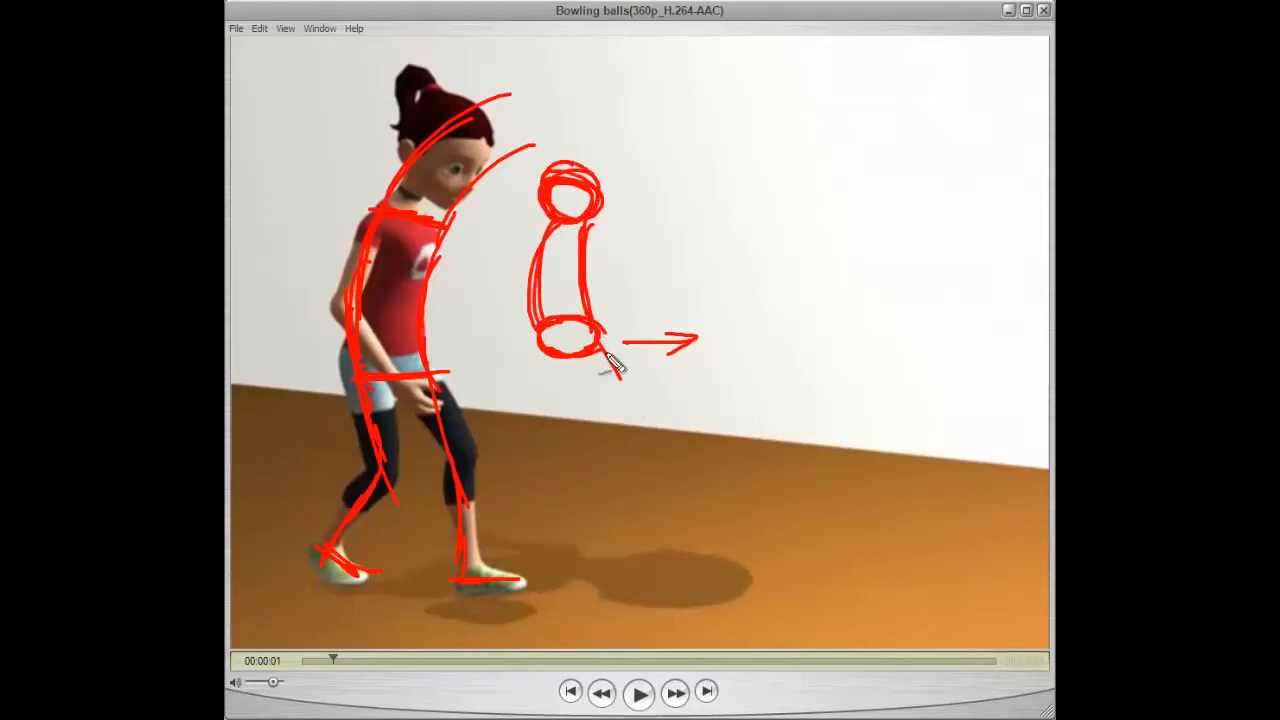
pyautogui.moveTo(596, 344); pyautogui.dragTo(676, 470)
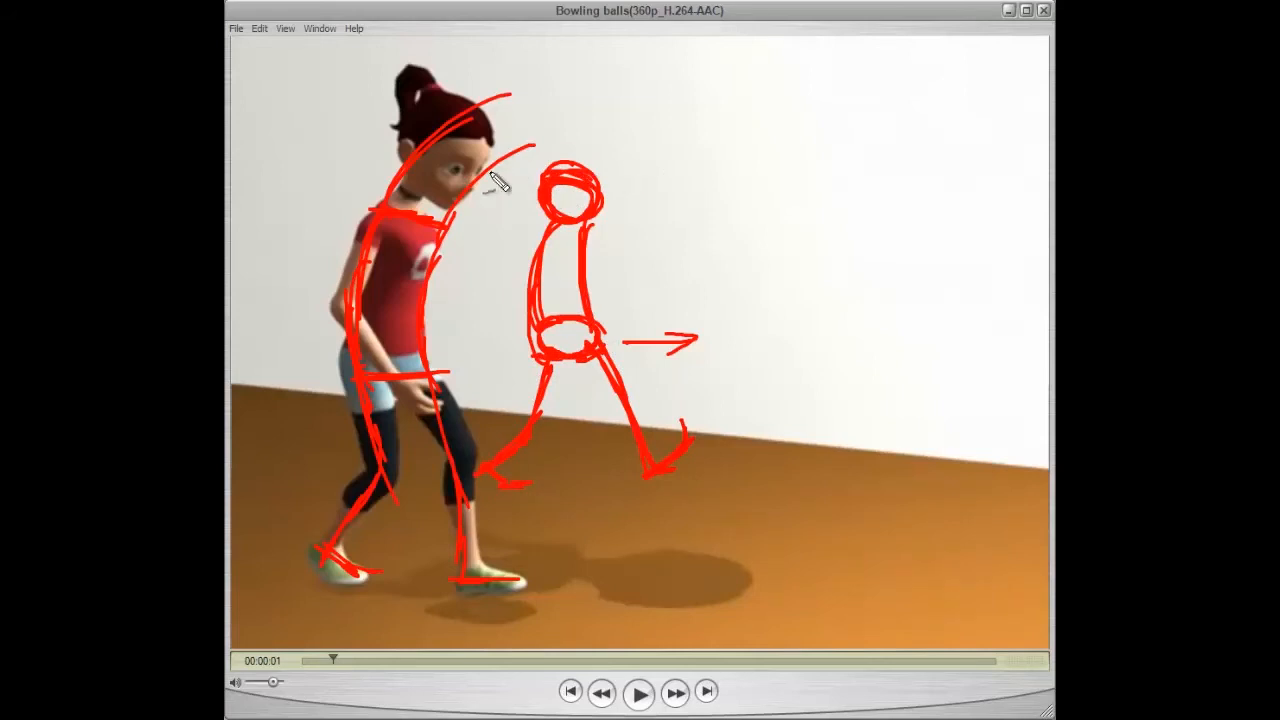
pyautogui.moveTo(656, 182)
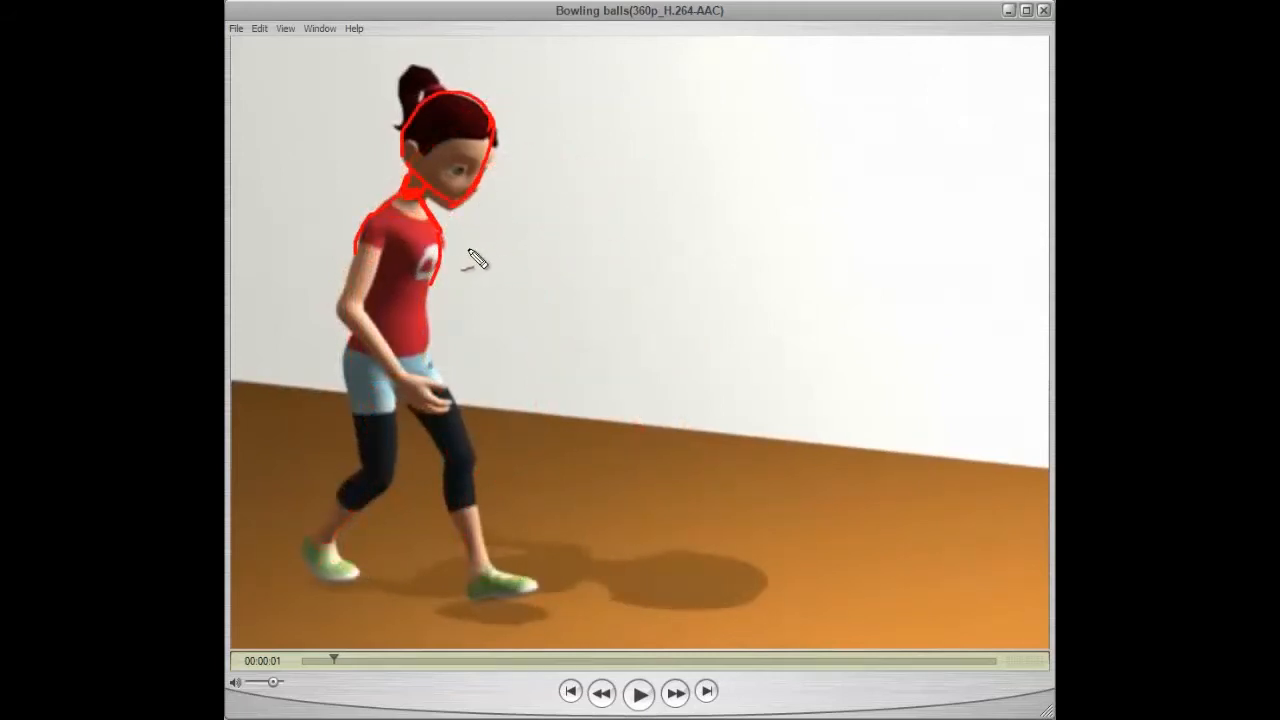
# Draw chest motion arrows, a stick body under the small head, and a second tilted head with an upward arrow
pyautogui.moveTo(464, 248); pyautogui.dragTo(556, 280)
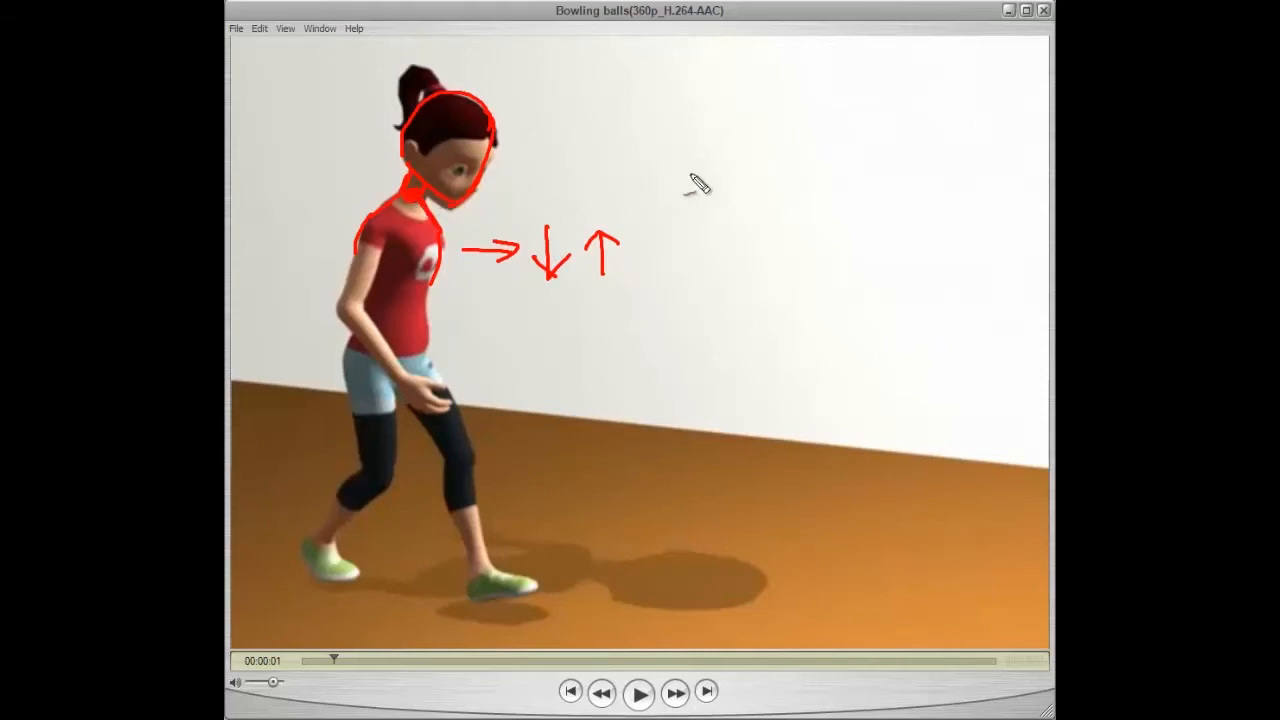
pyautogui.moveTo(520, 156)
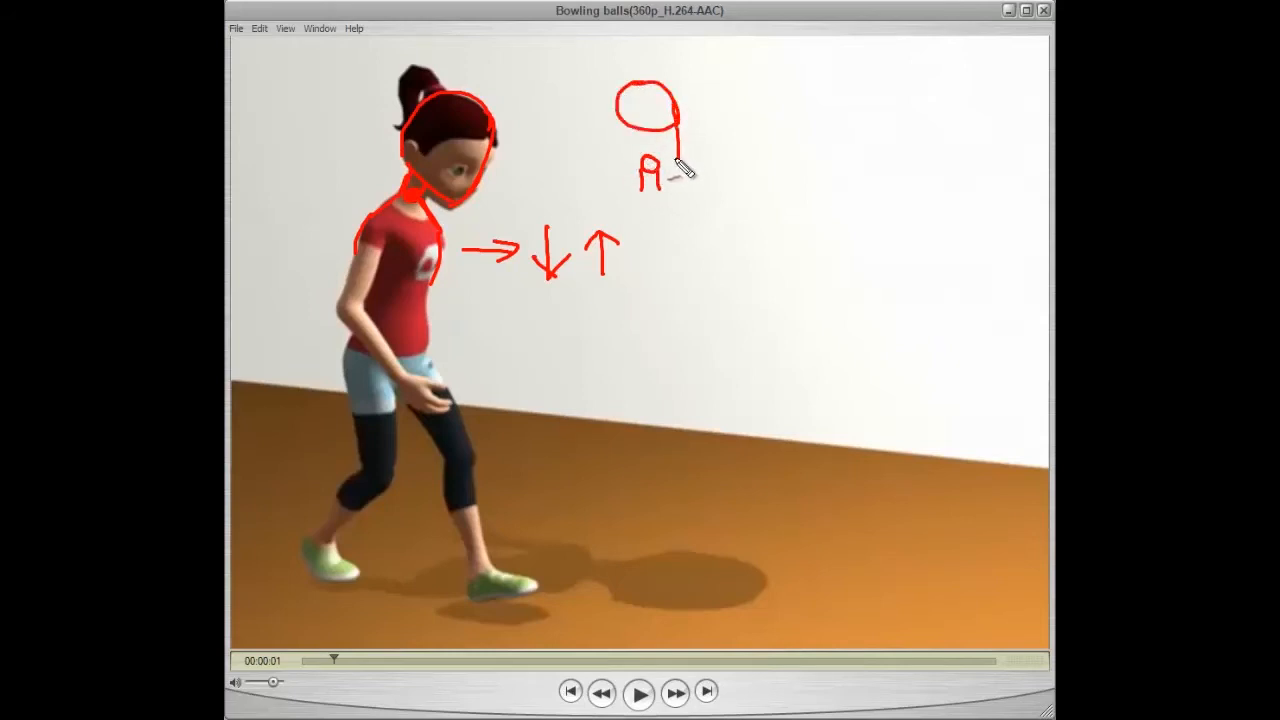
pyautogui.moveTo(650, 140); pyautogui.dragTo(670, 184)
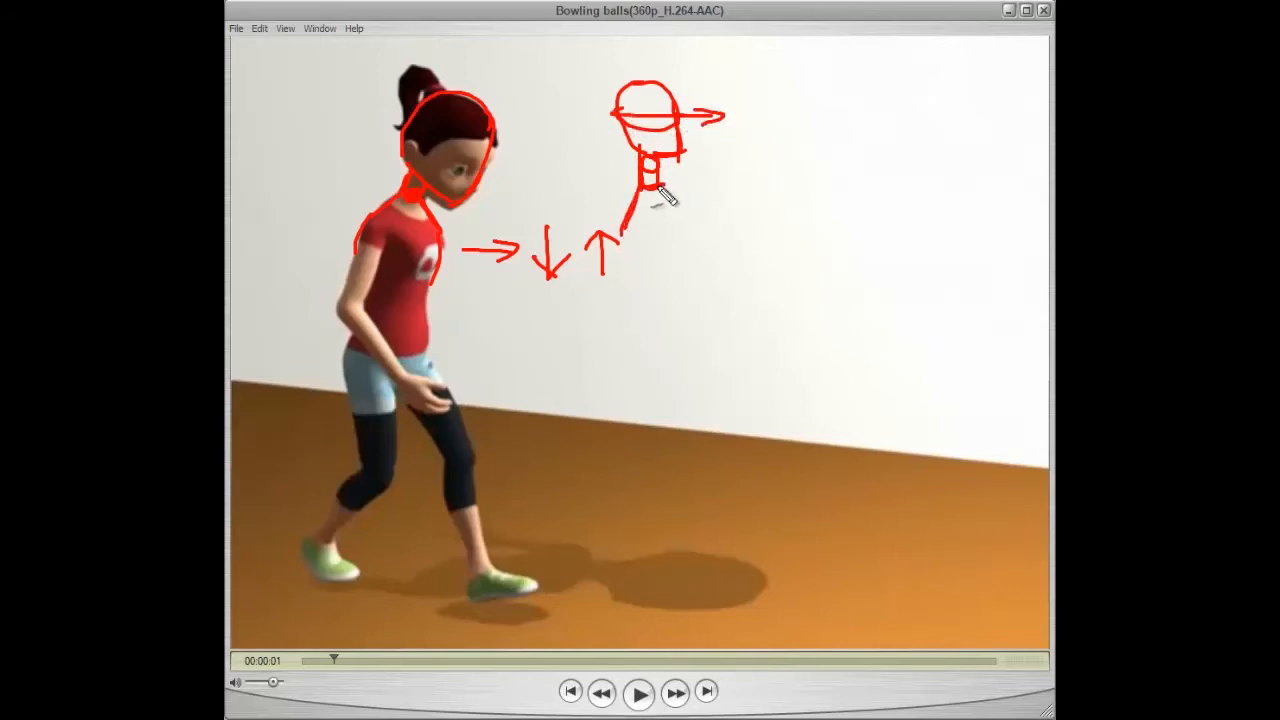
pyautogui.moveTo(650, 184); pyautogui.dragTo(684, 224)
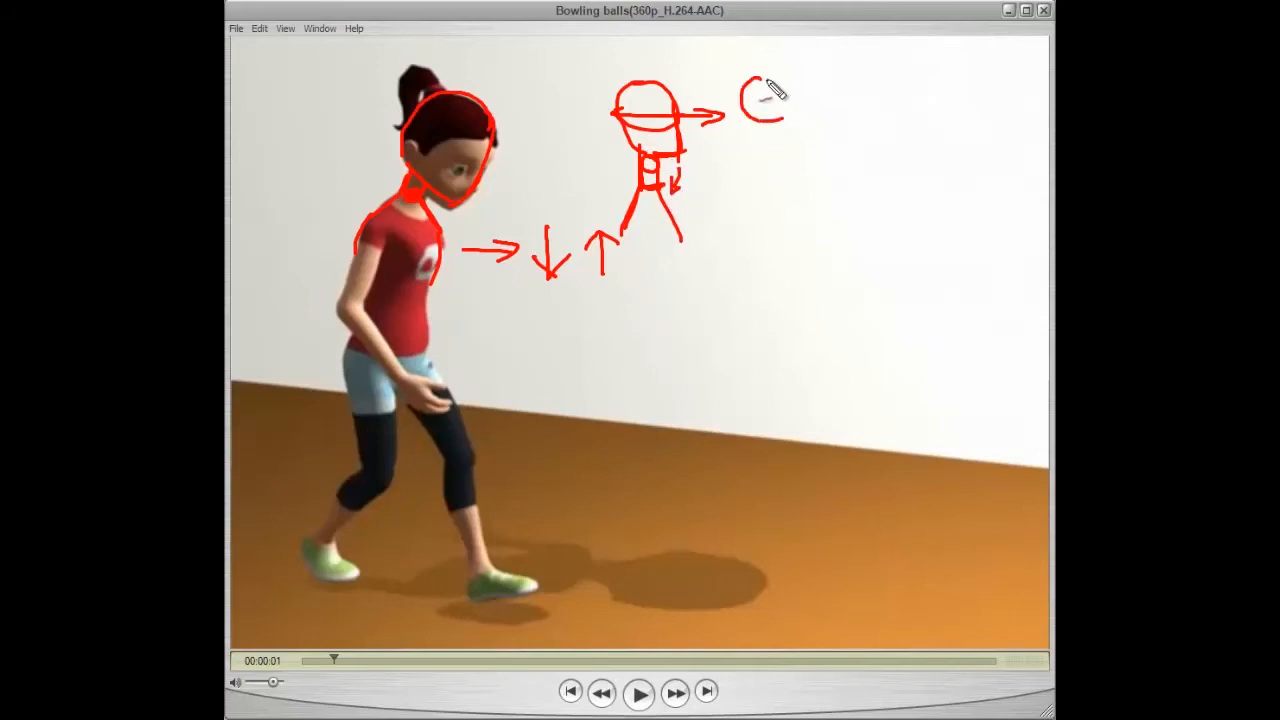
pyautogui.moveTo(764, 90); pyautogui.dragTo(800, 140)
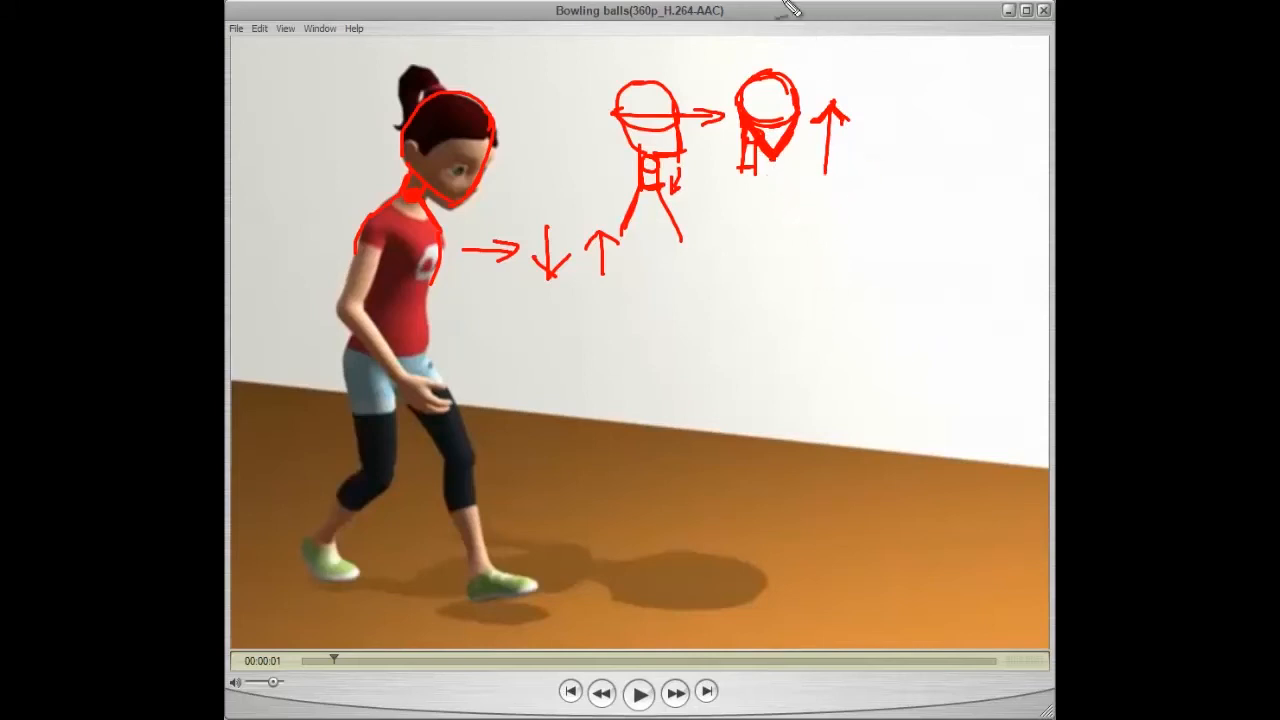
pyautogui.moveTo(690, 164)
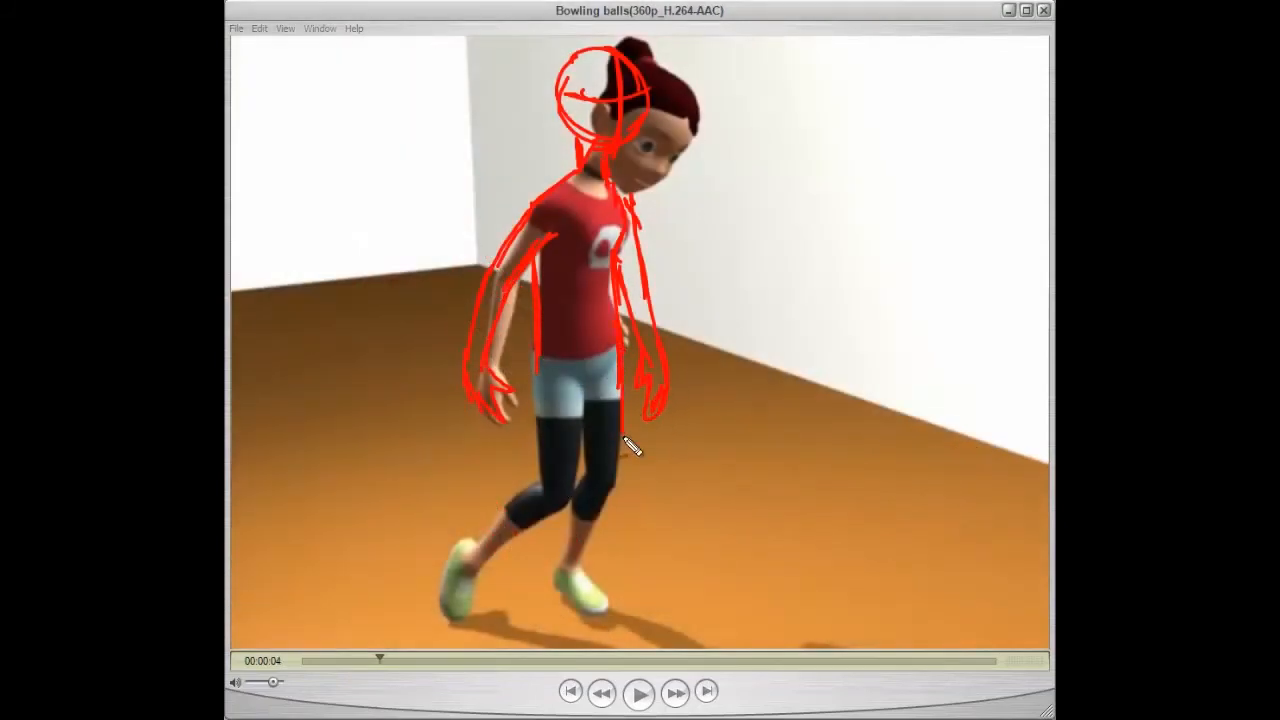
# Trace the hips, legs and feet over the later pose, then ring the head with a red ellipse
pyautogui.moveTo(630, 448); pyautogui.dragTo(524, 560)
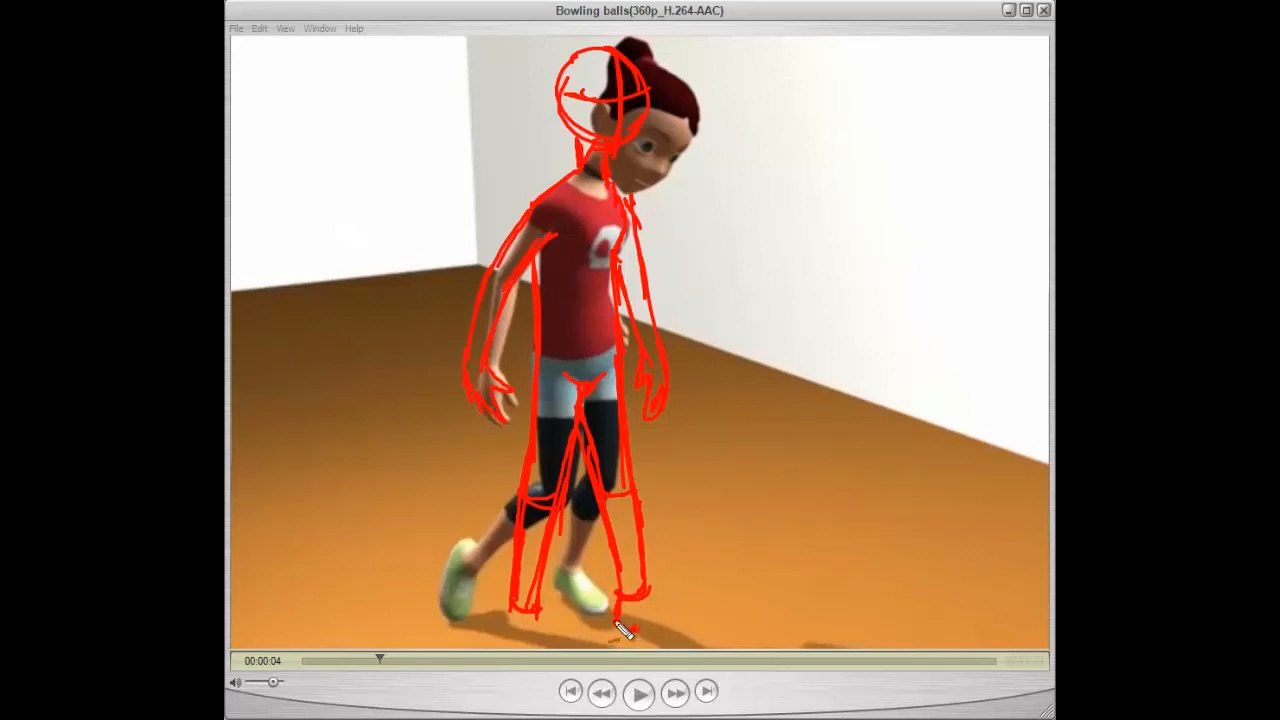
pyautogui.moveTo(624, 624); pyautogui.dragTo(696, 644)
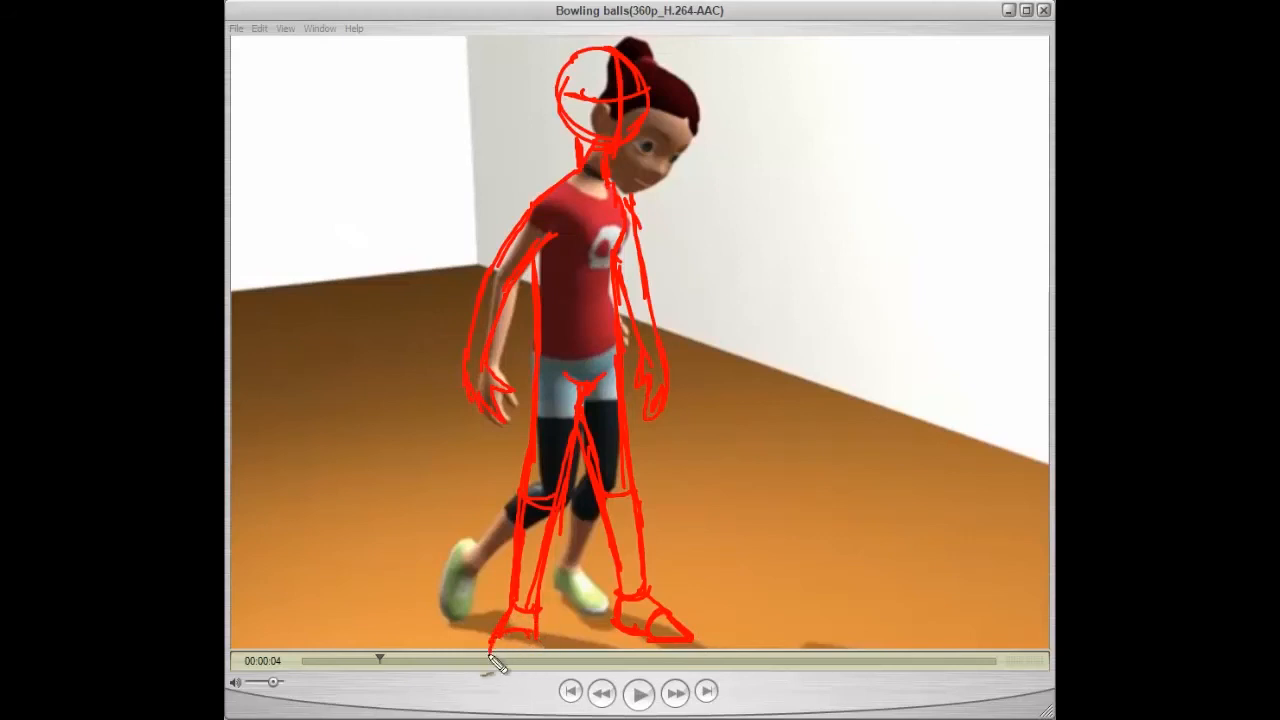
pyautogui.moveTo(696, 354)
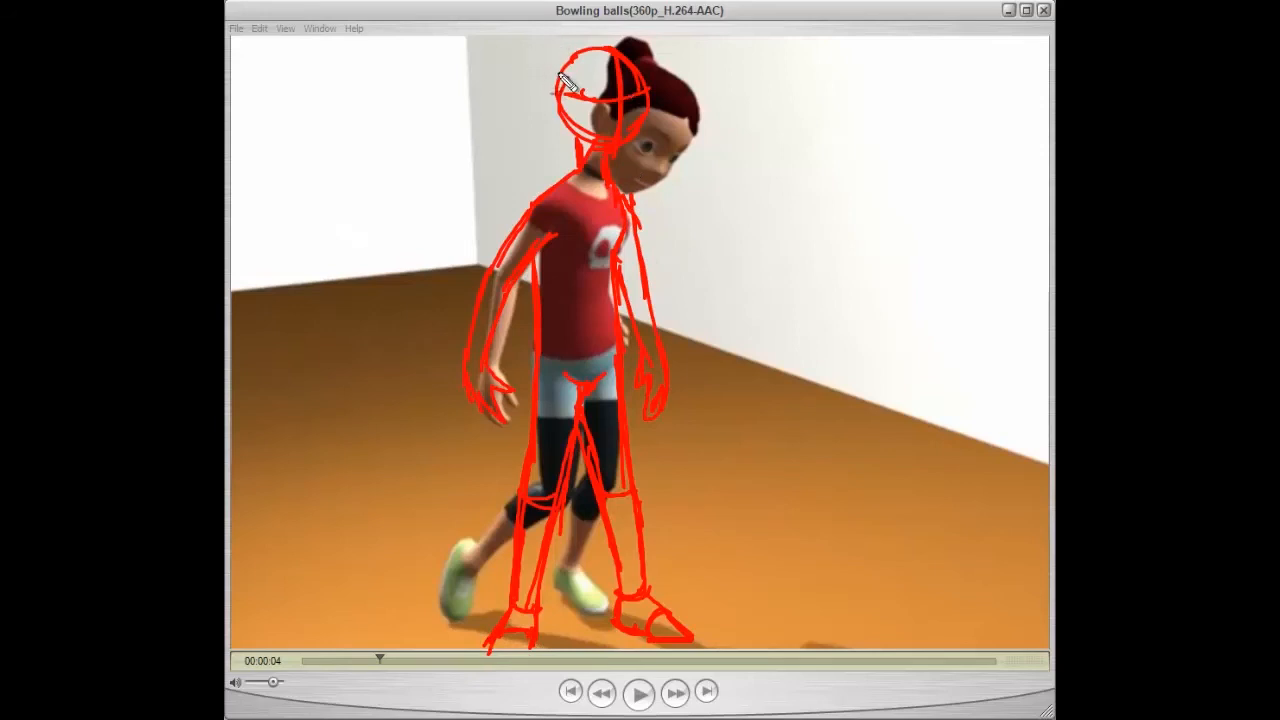
pyautogui.moveTo(570, 80); pyautogui.dragTo(476, 104)
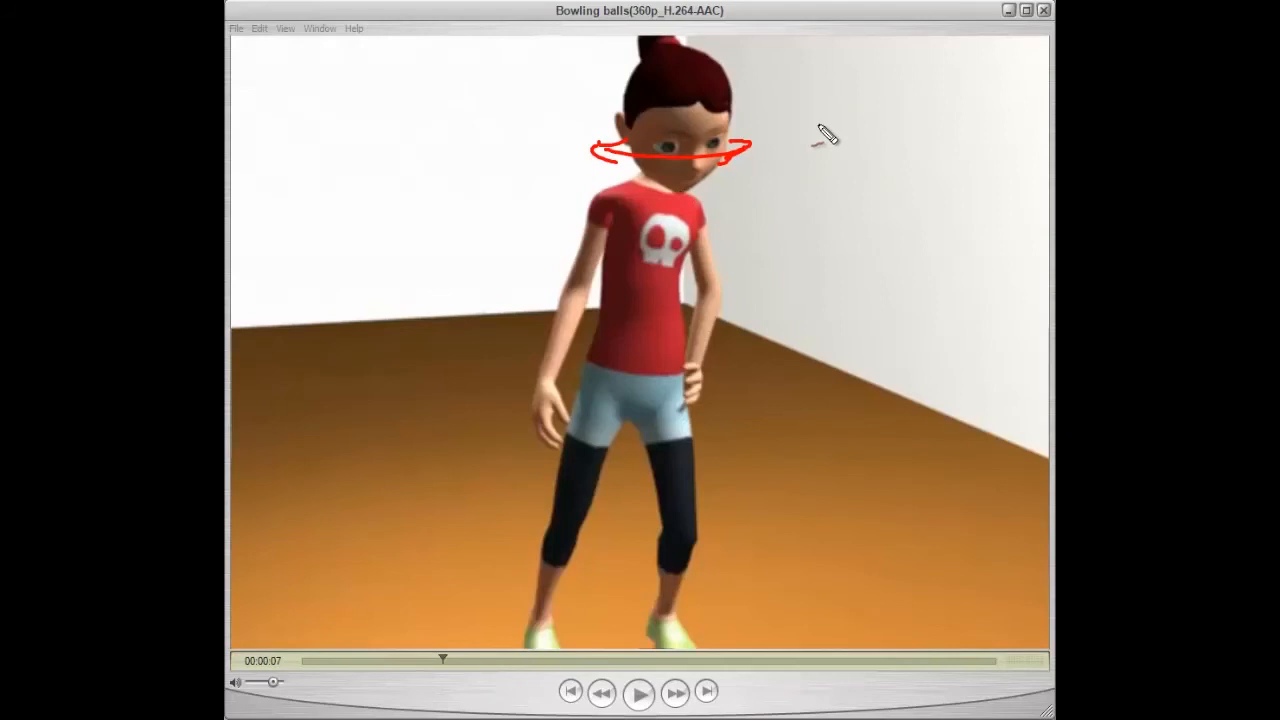
pyautogui.moveTo(684, 96)
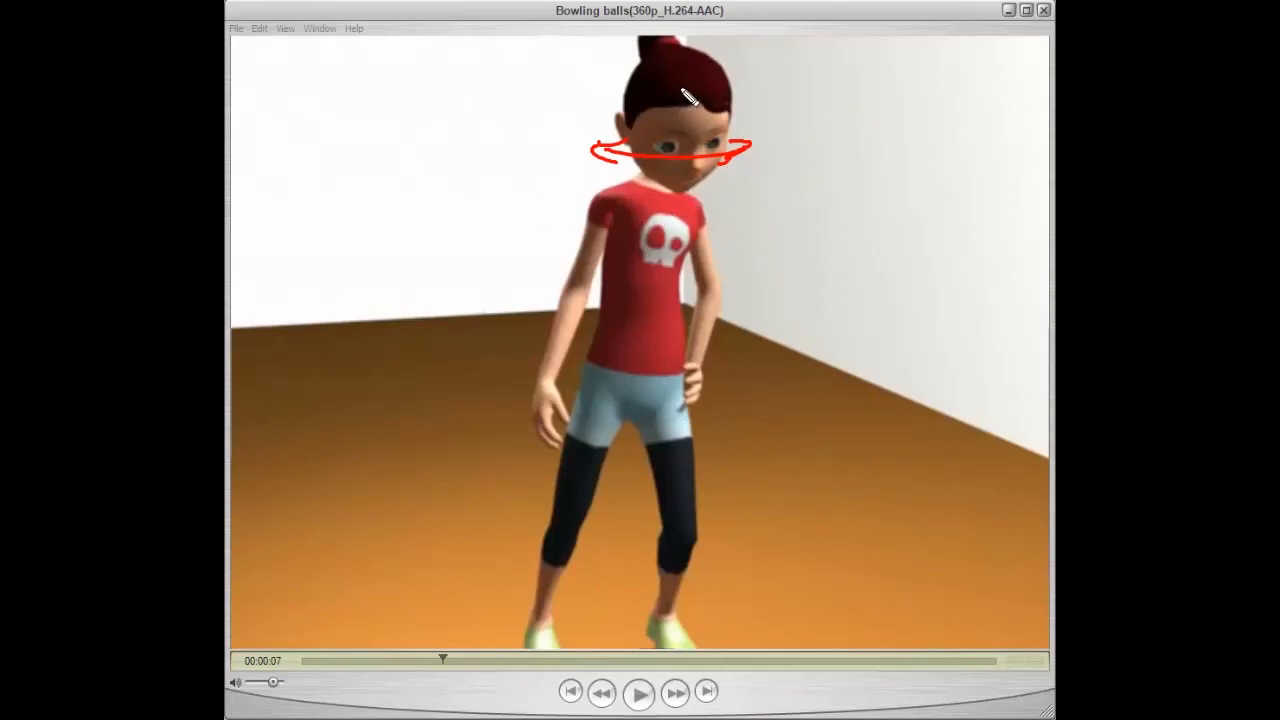
# Draw a vertical axis through the head ellipse, a line and curved rotation arrow across the three head sketches, and a loop at left
pyautogui.moveTo(684, 76); pyautogui.dragTo(684, 190)
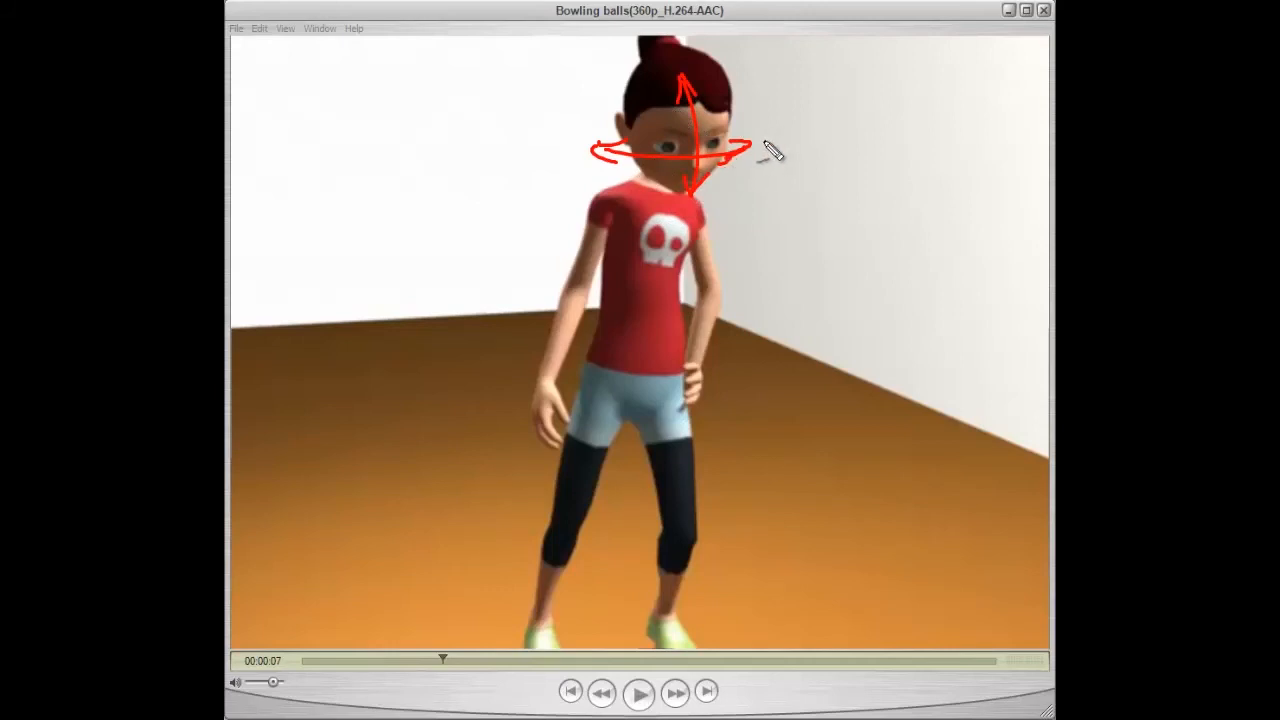
pyautogui.moveTo(844, 176)
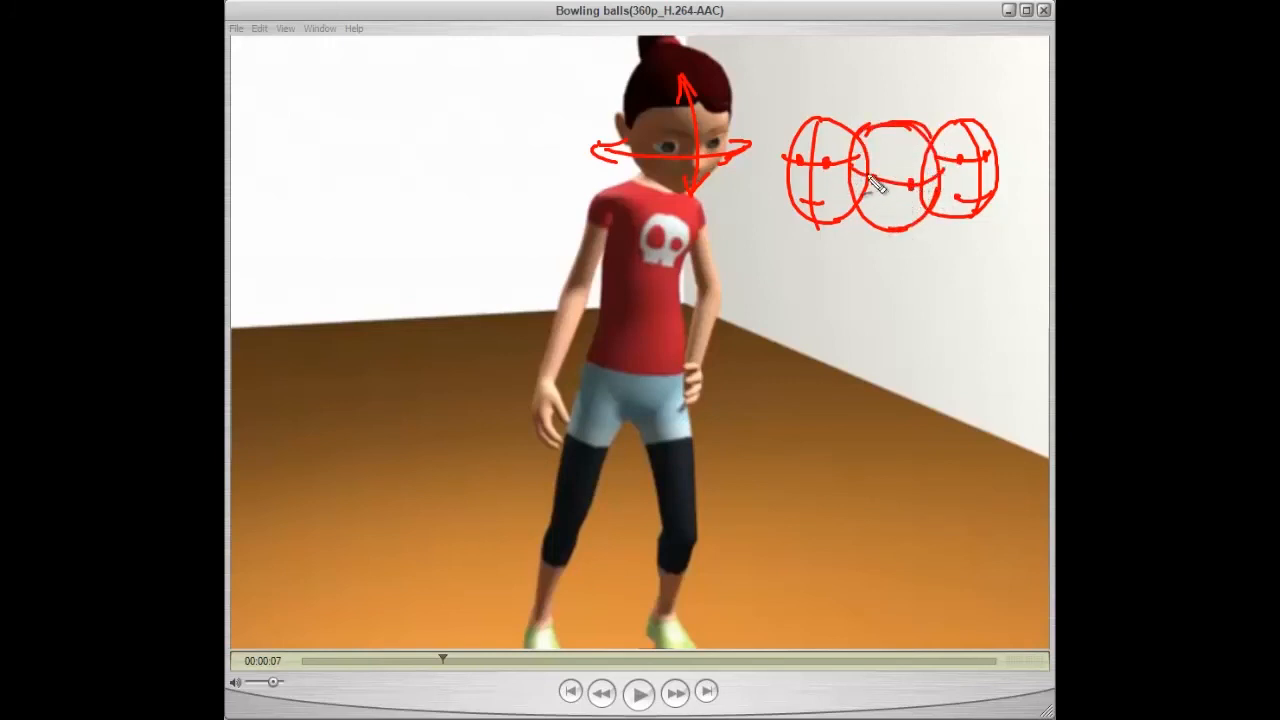
pyautogui.moveTo(878, 180); pyautogui.dragTo(890, 220)
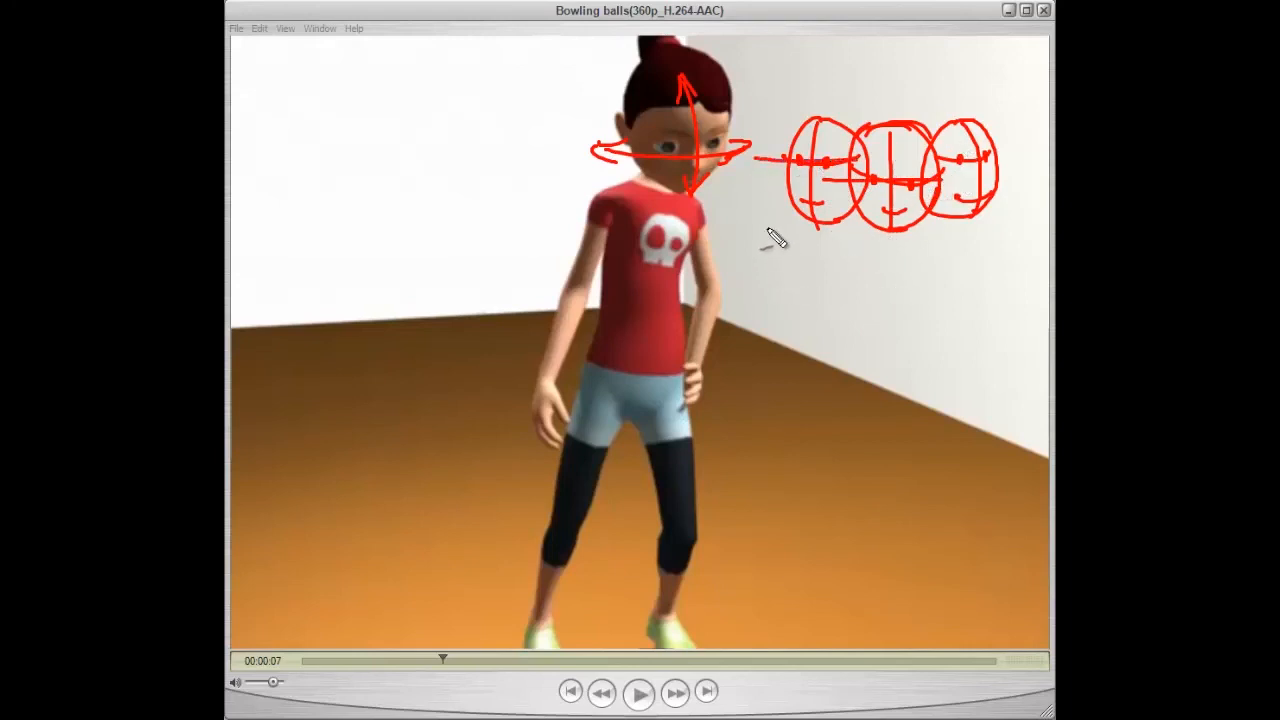
pyautogui.moveTo(764, 230); pyautogui.dragTo(1020, 204)
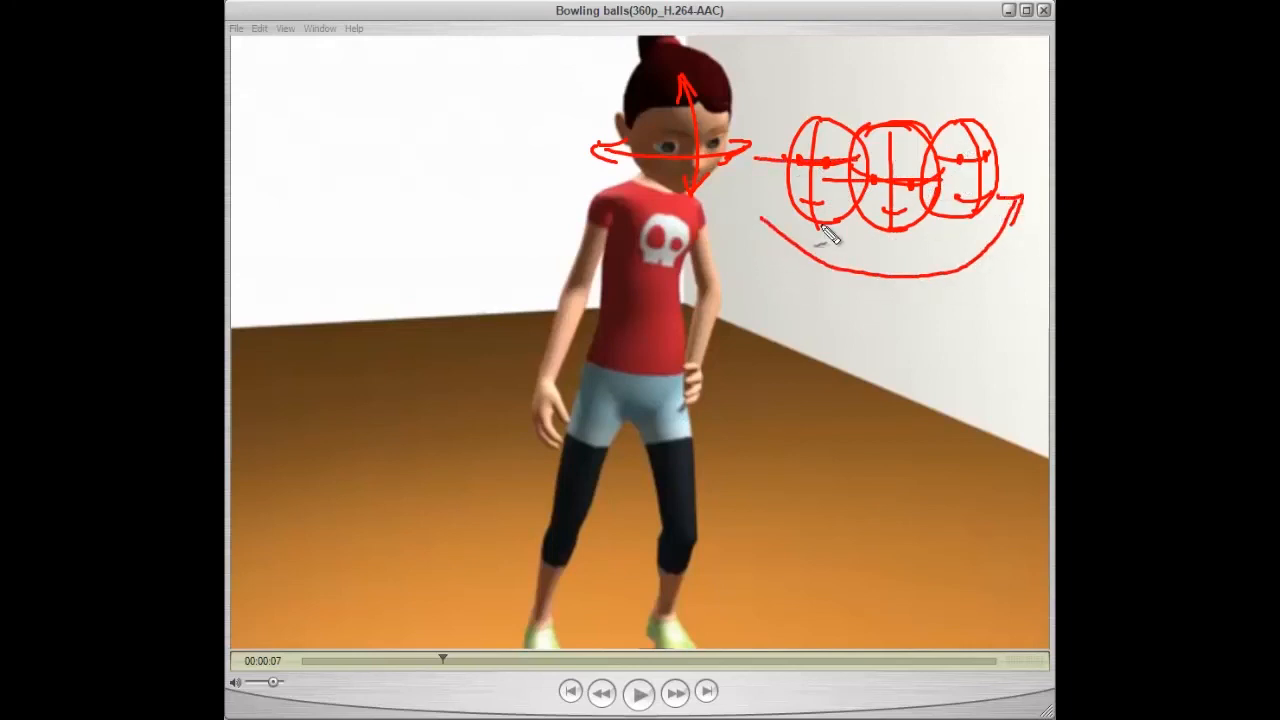
pyautogui.moveTo(780, 228)
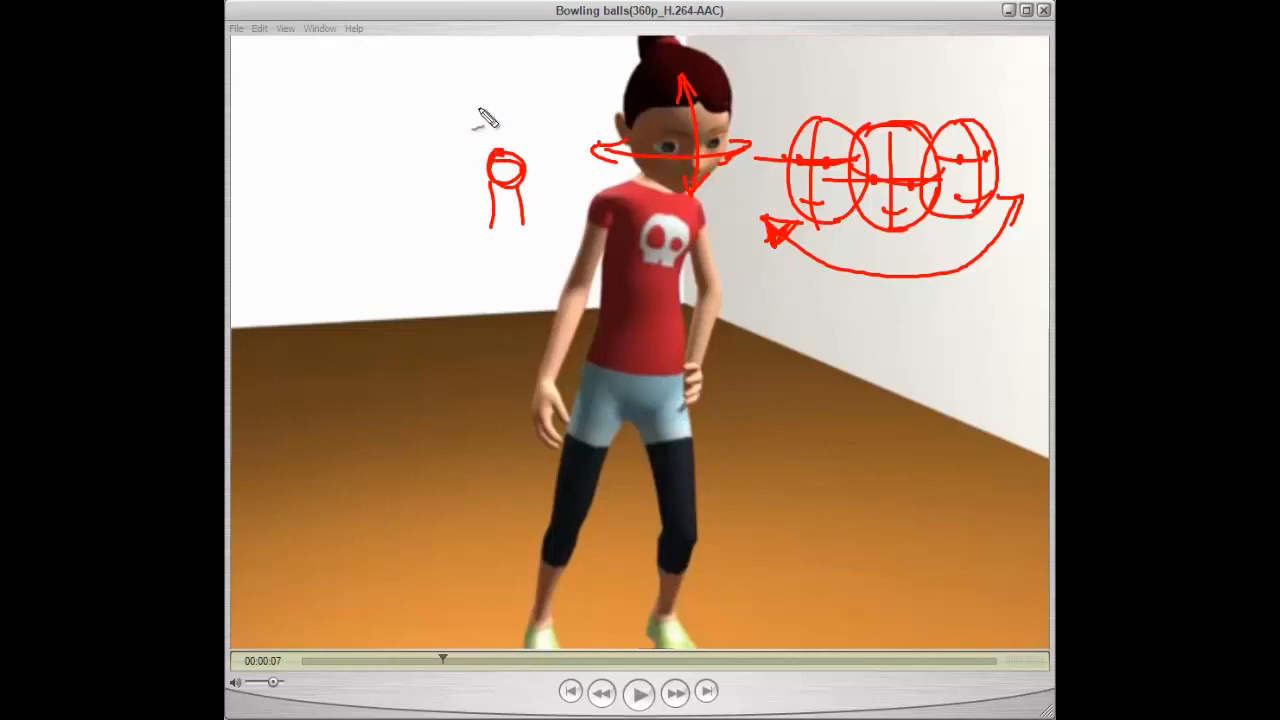
pyautogui.moveTo(490, 110); pyautogui.dragTo(536, 76)
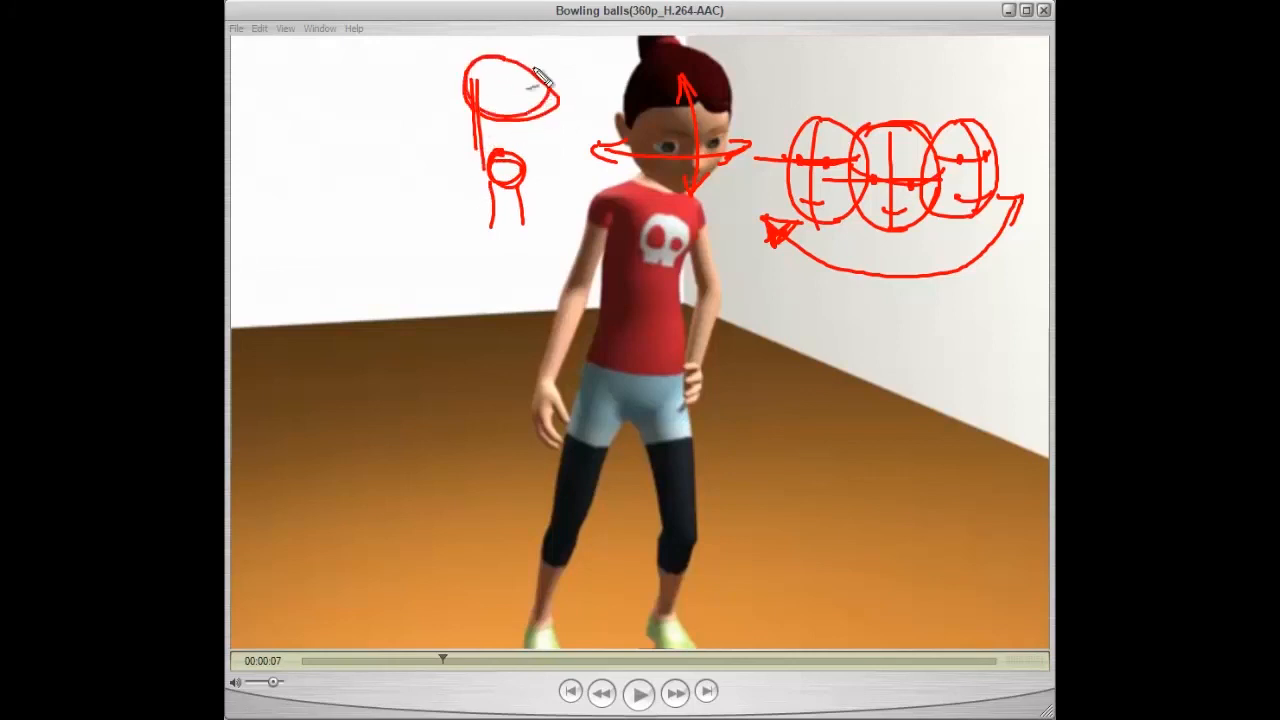